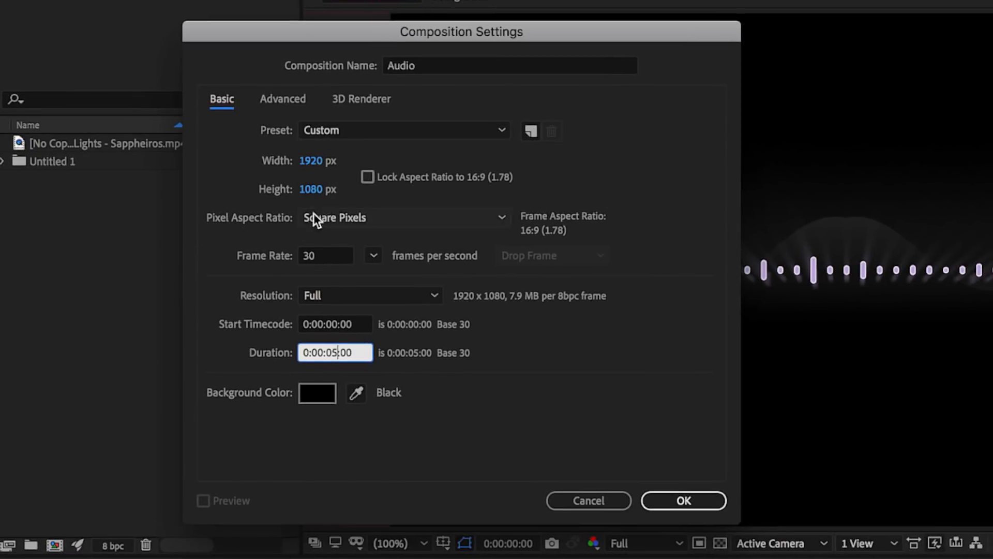
mouse_move(380, 369)
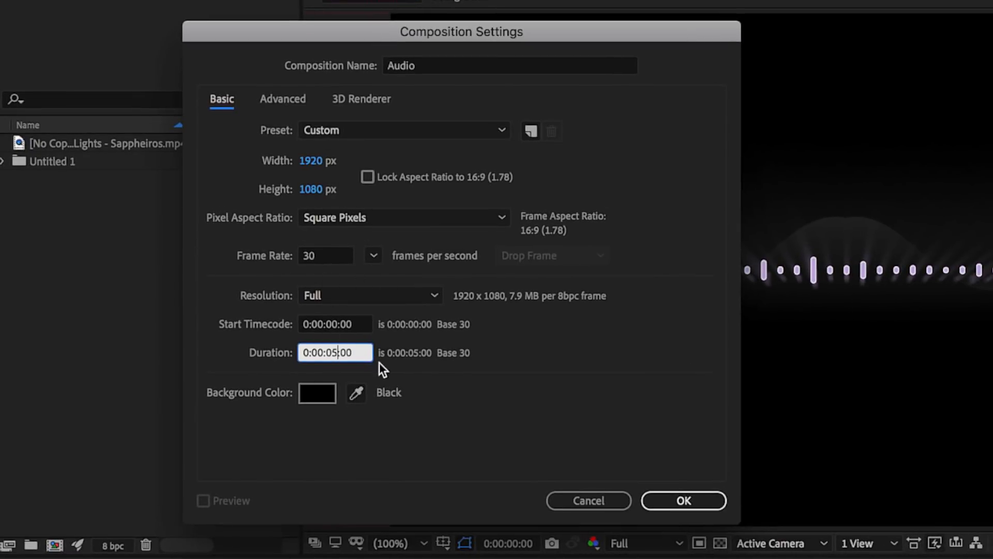
- Create the Audio composition at 1920×1080, 30 fps, 5 seconds, black background
click(684, 501)
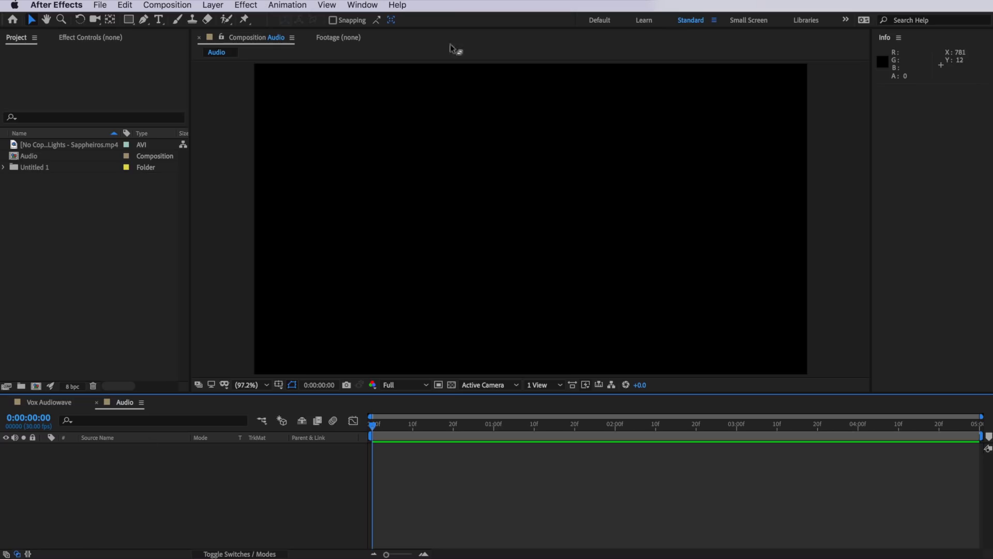
- Draw a 95 px white horizontal line with the Pen tool and pre-compose it as BG
click(143, 18)
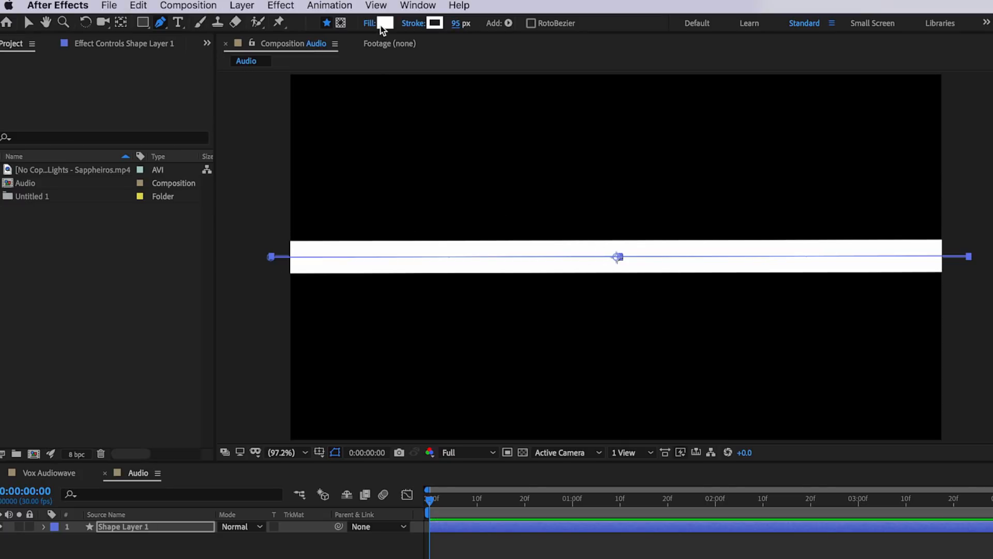
mouse_move(371, 23)
text(BG)
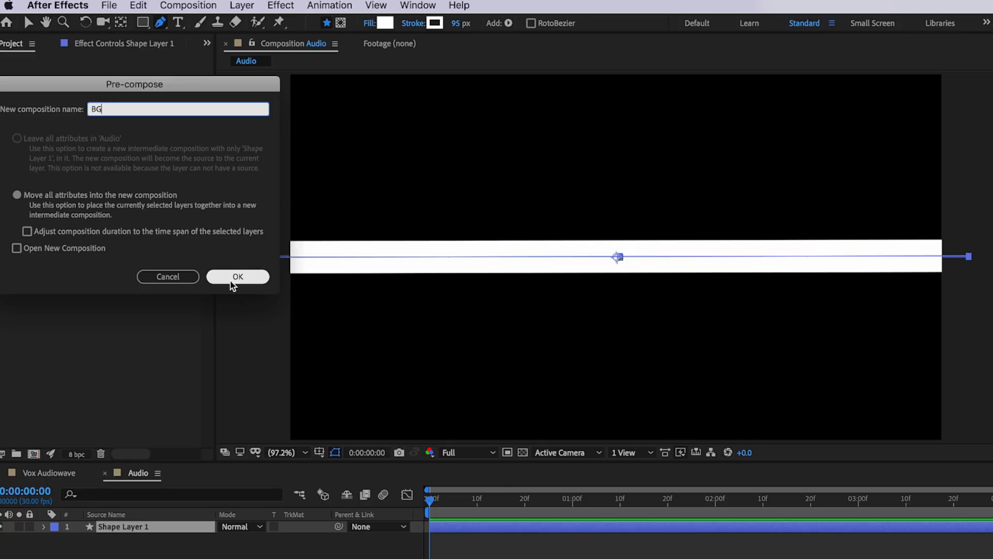
click(238, 276)
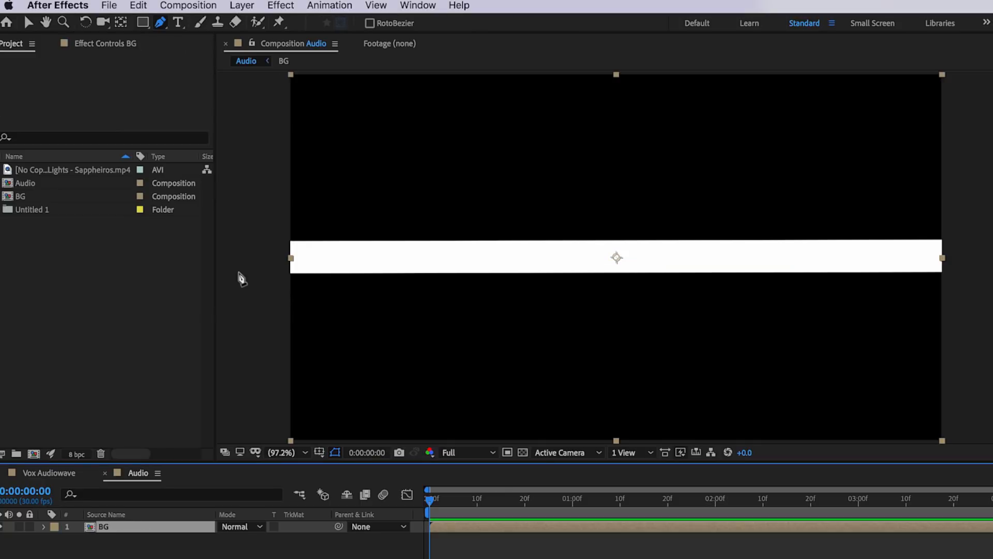
mouse_move(106, 531)
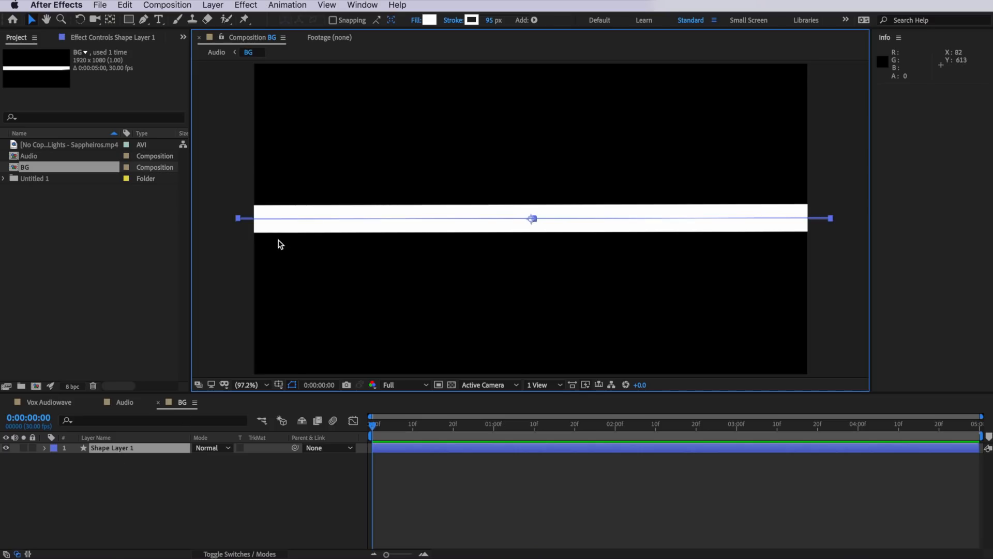
- Apply a Wave Warp distortion to the white line inside the BG comp
click(246, 5)
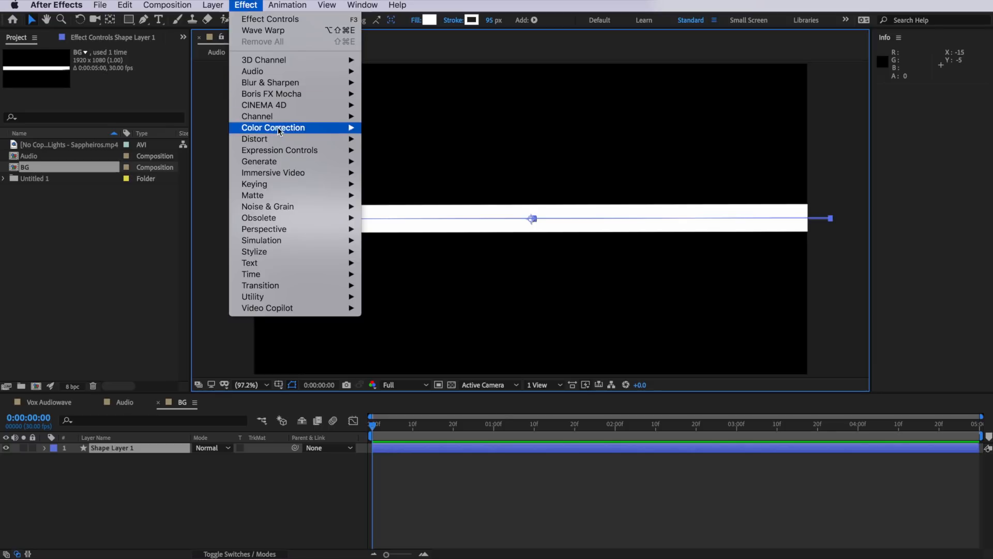
mouse_move(254, 139)
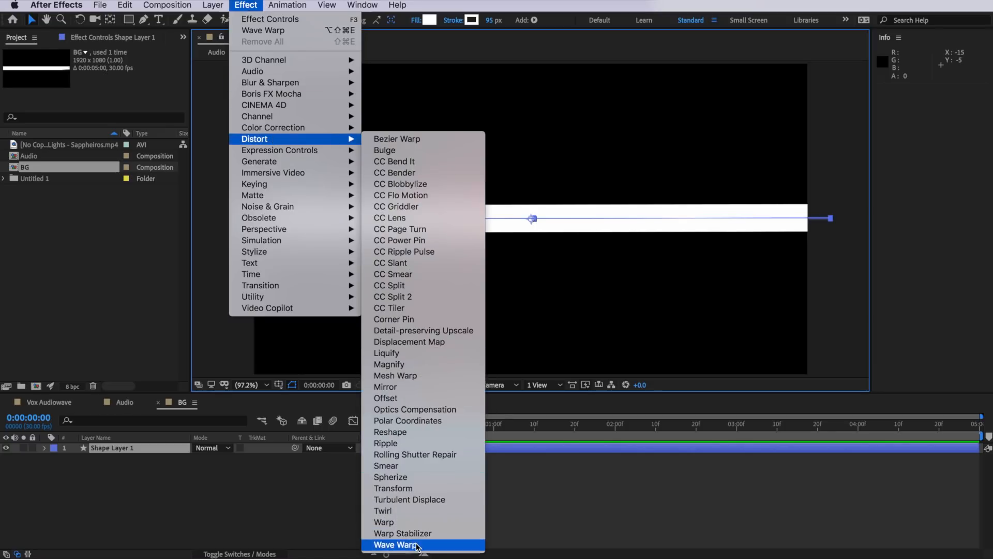
click(396, 545)
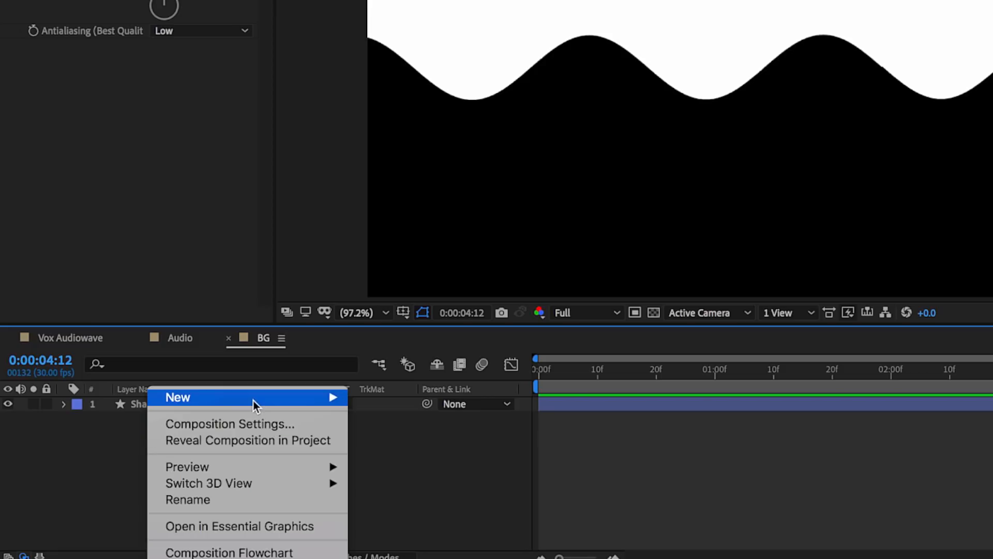
- Add a black solid using Shape Layer 1 as an Alpha Inverted Matte, with the transparency grid shown
click(178, 397)
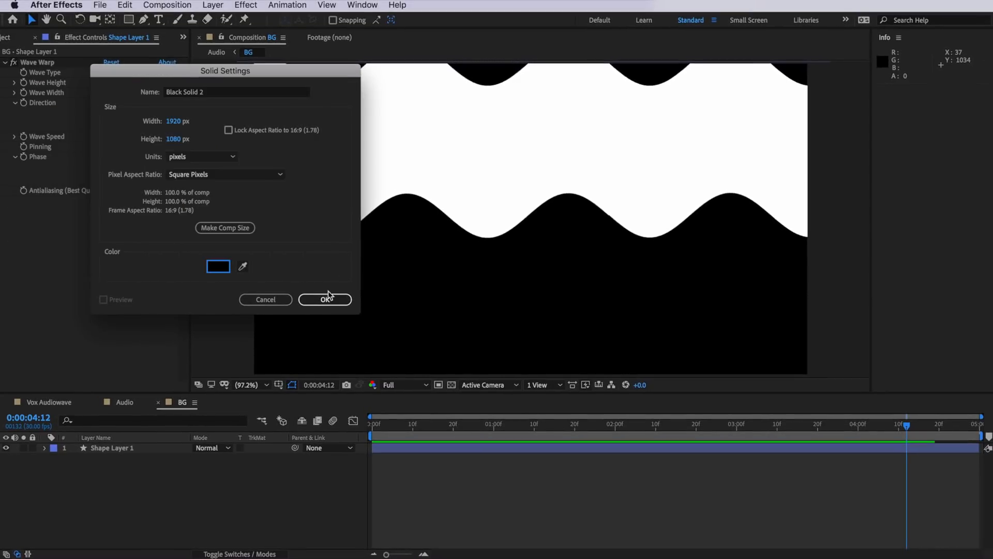
click(324, 299)
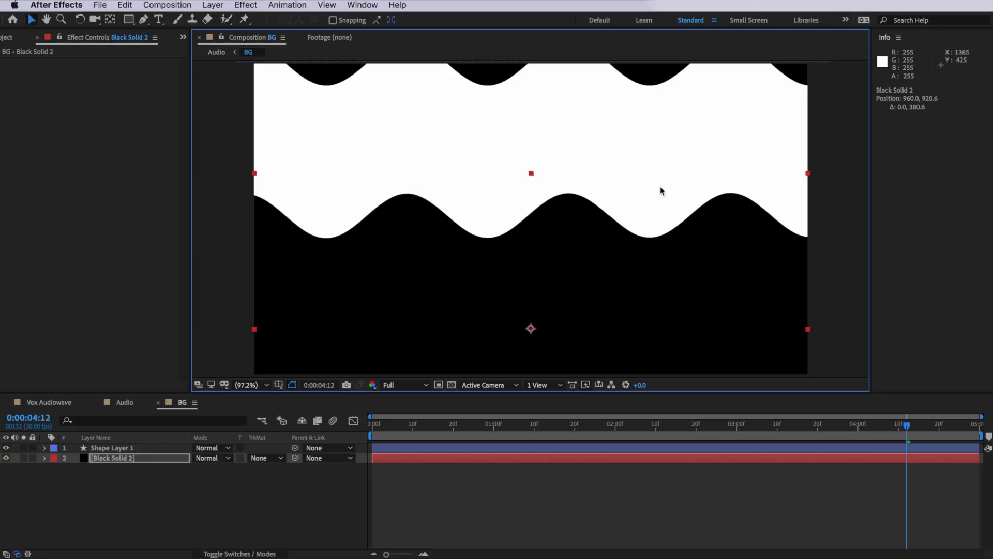
click(260, 457)
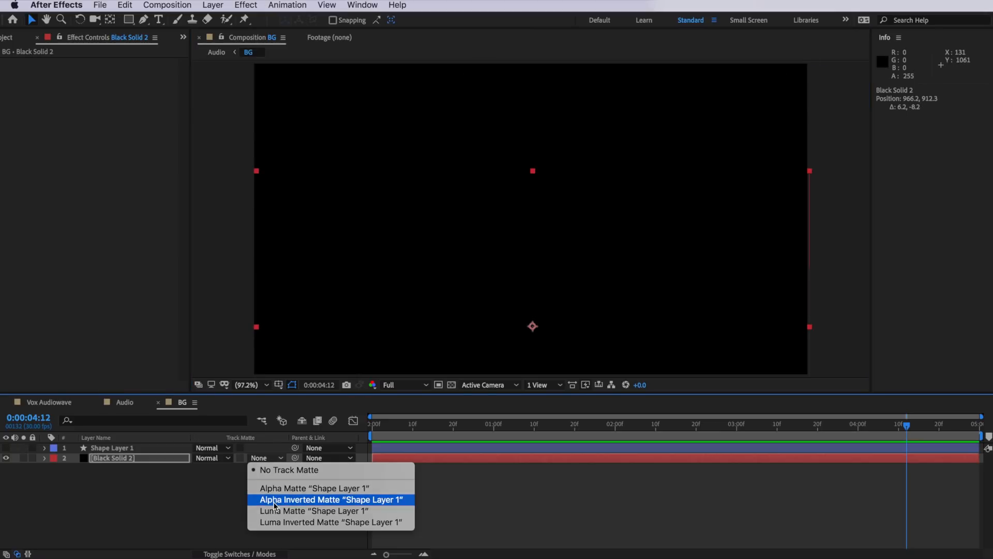
click(330, 499)
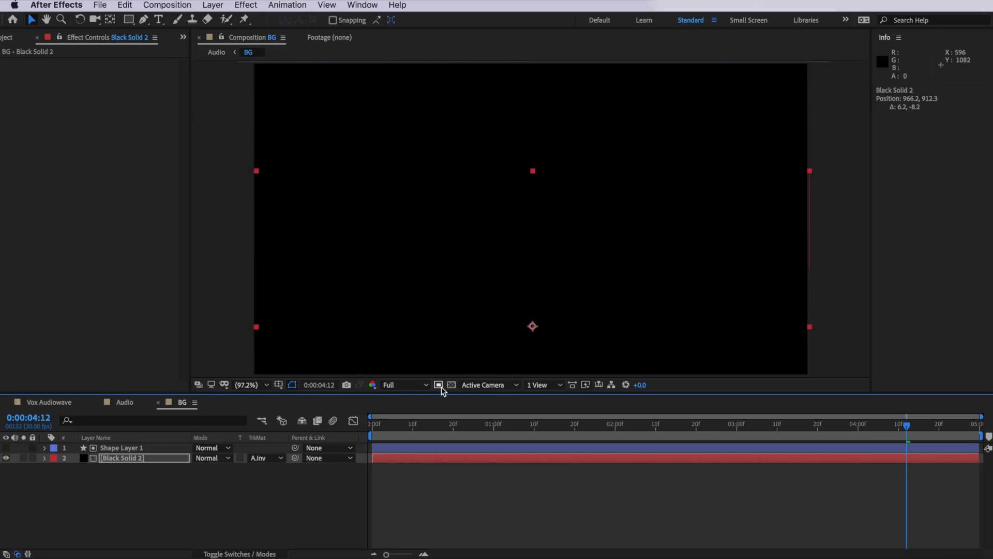
click(450, 385)
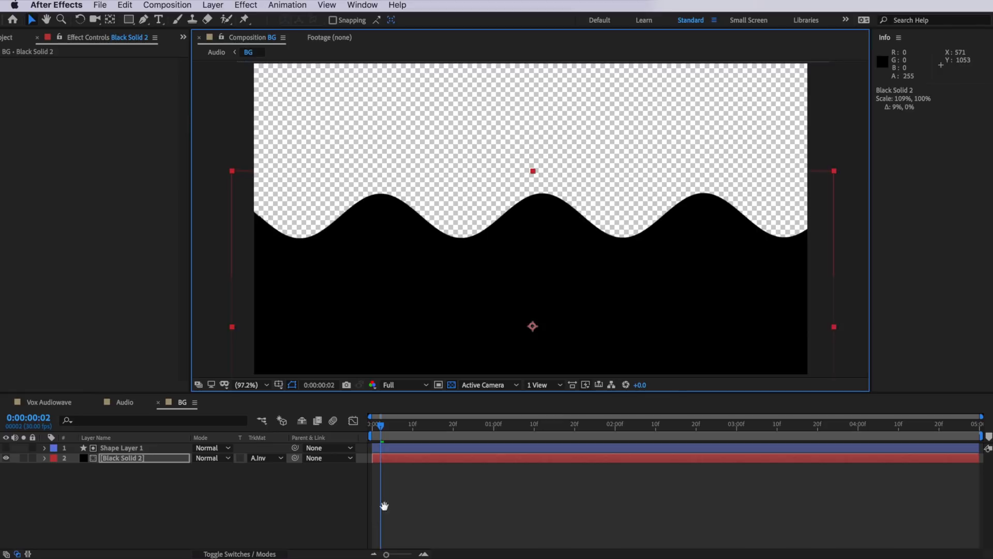
key(space)
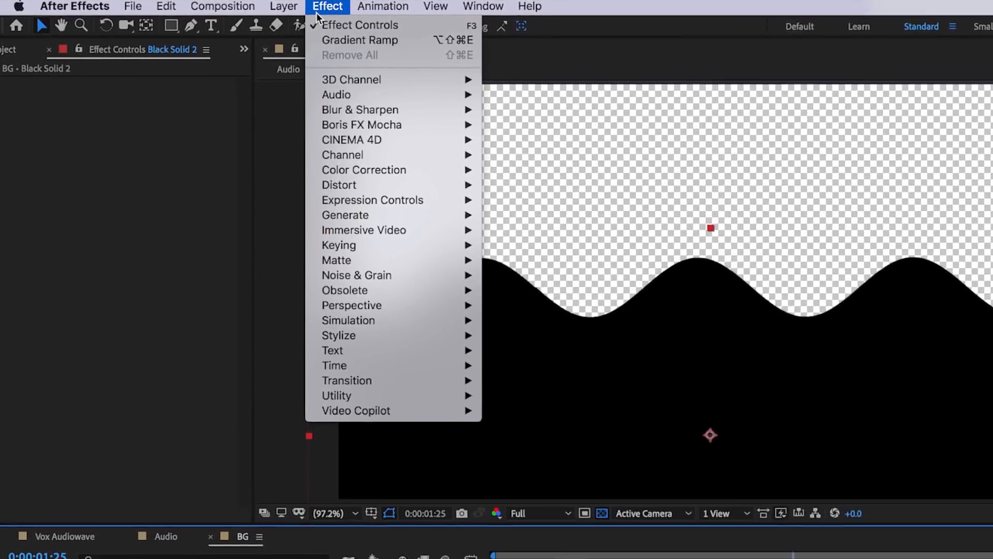
mouse_move(359, 223)
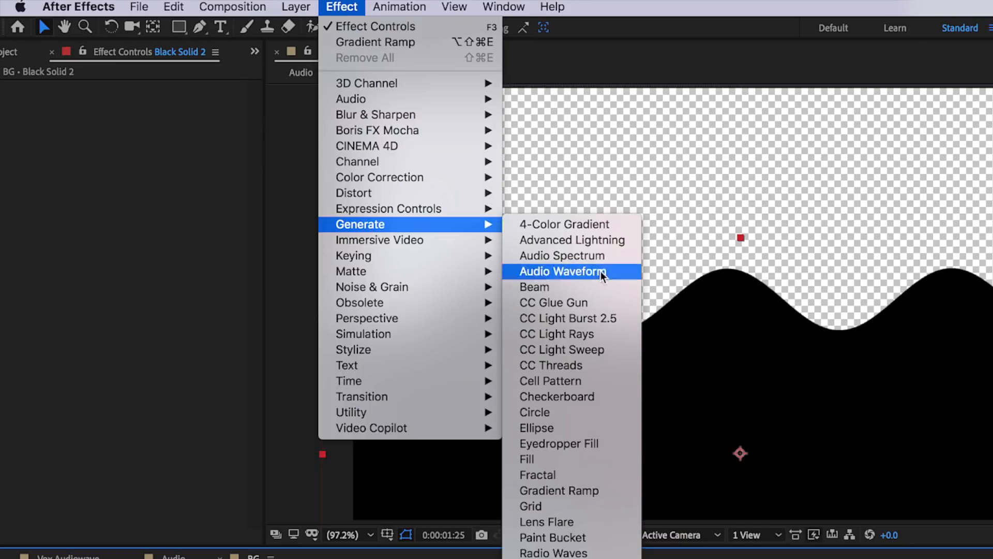
- Apply a Gradient Ramp to the solid with Start Color 3D3D3D
click(559, 489)
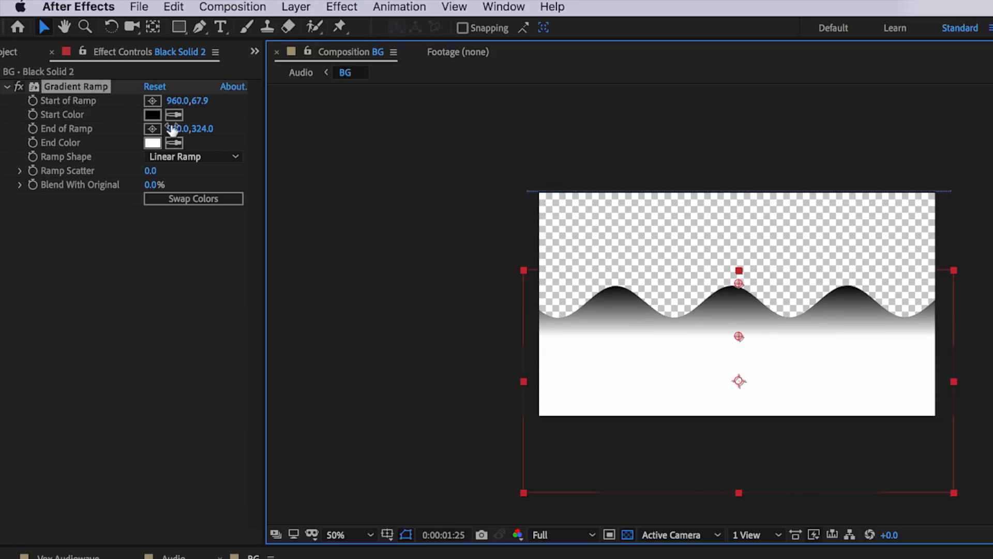
click(152, 141)
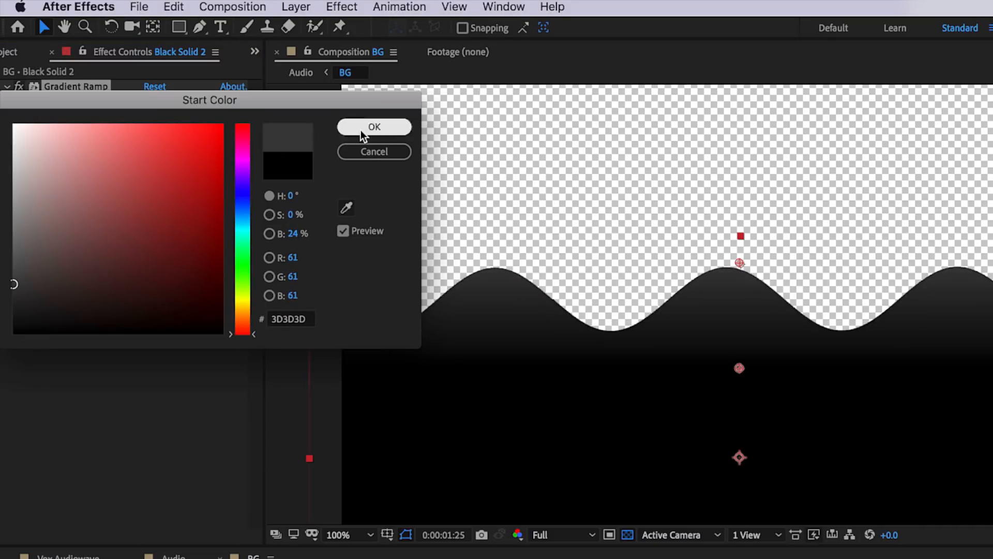
click(373, 127)
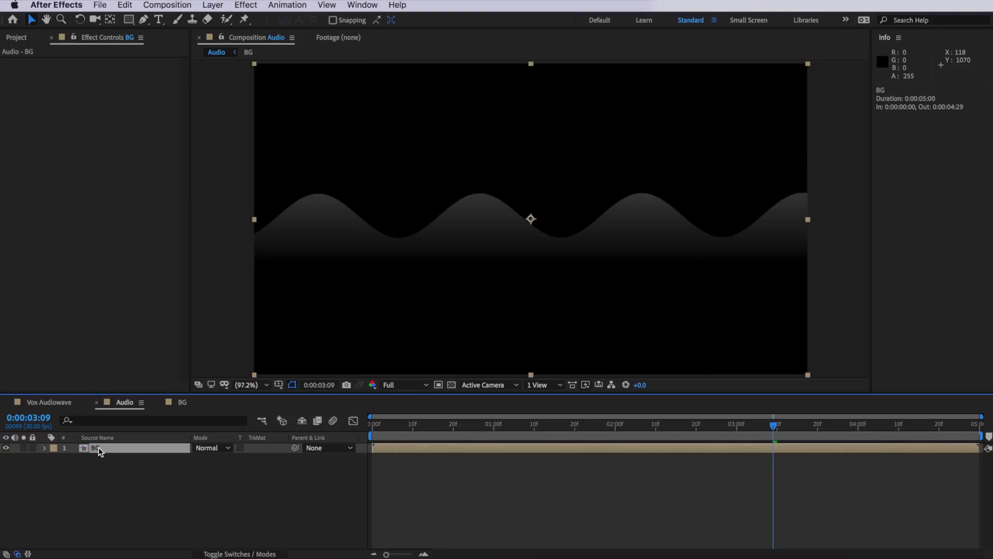
mouse_move(105, 450)
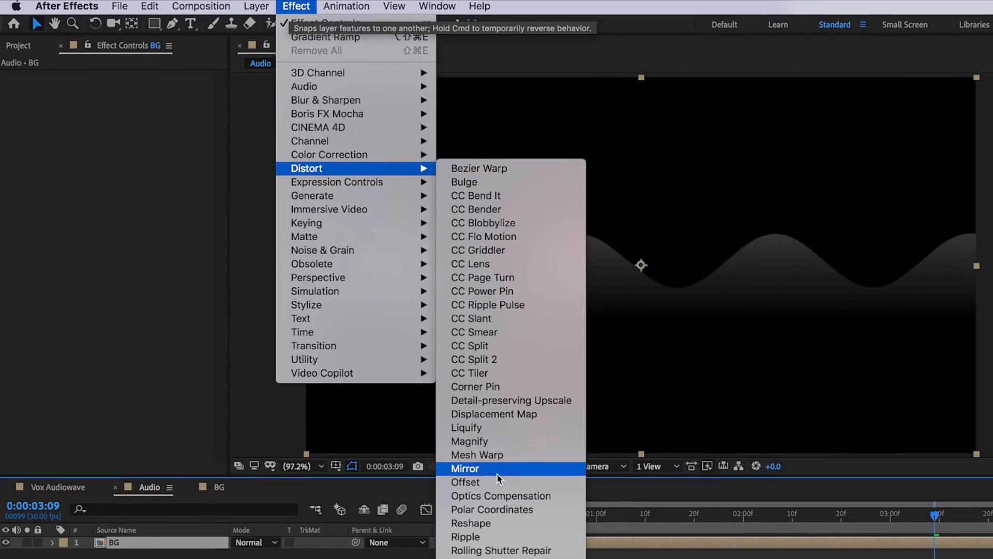
- Apply a Mirror effect to the BG layer with a 180° reflection angle
click(465, 468)
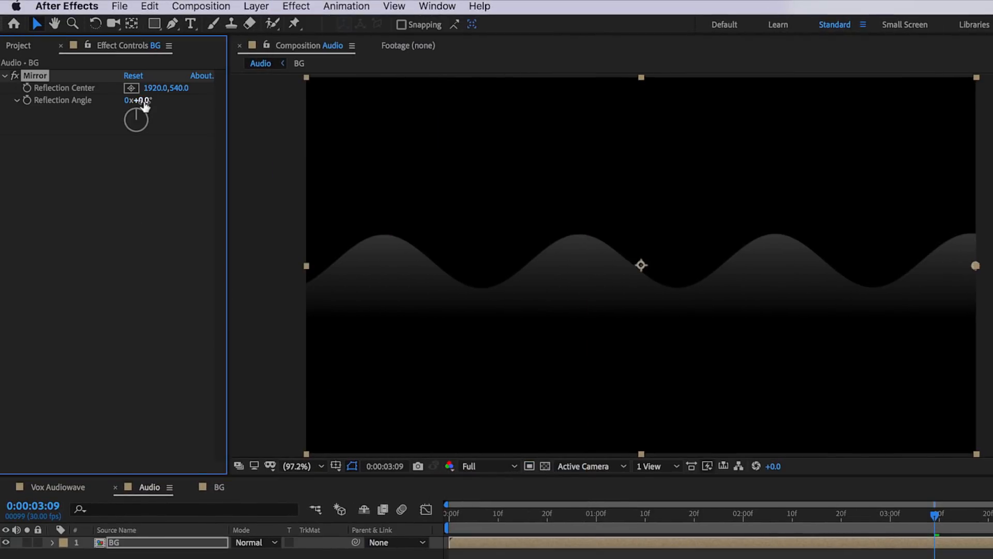
double_click(137, 100)
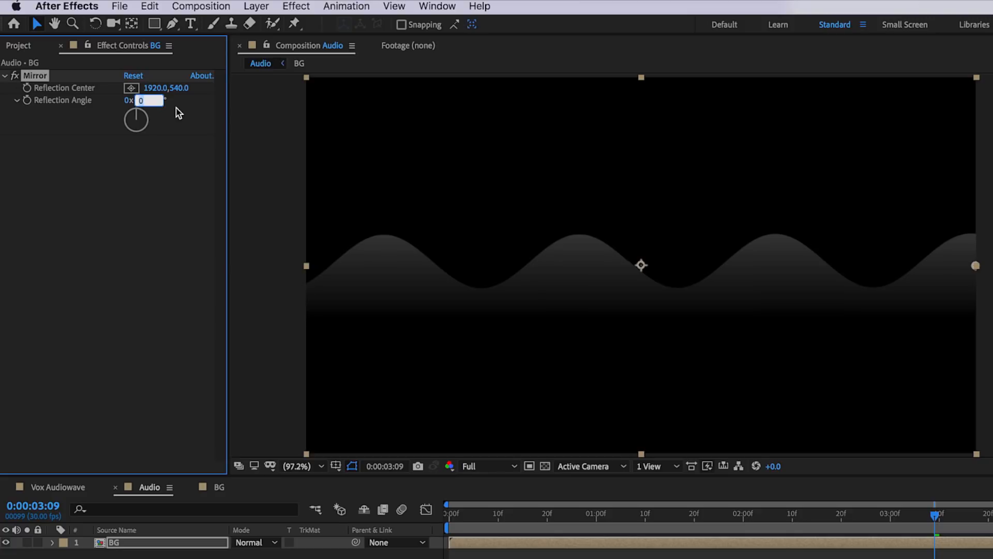
text(180)
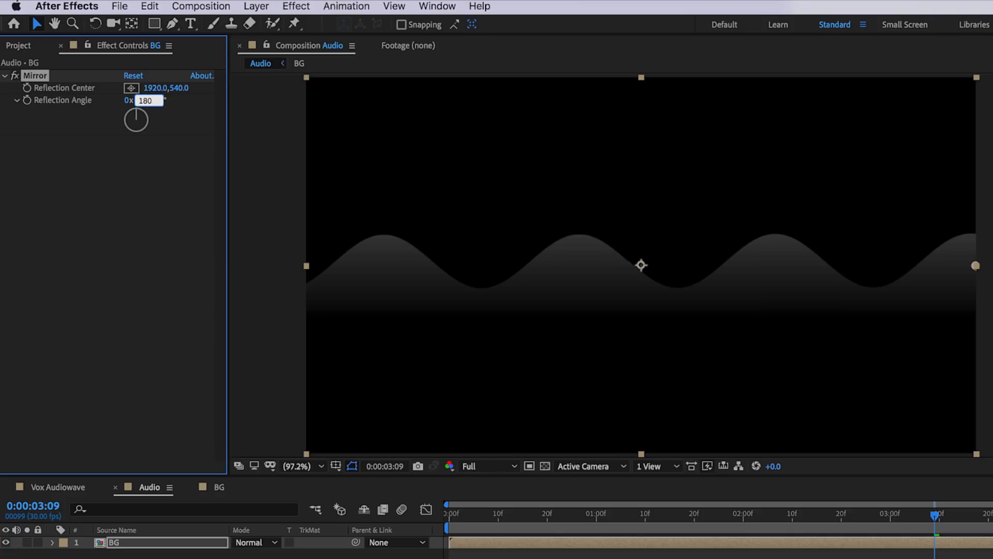
key(Return)
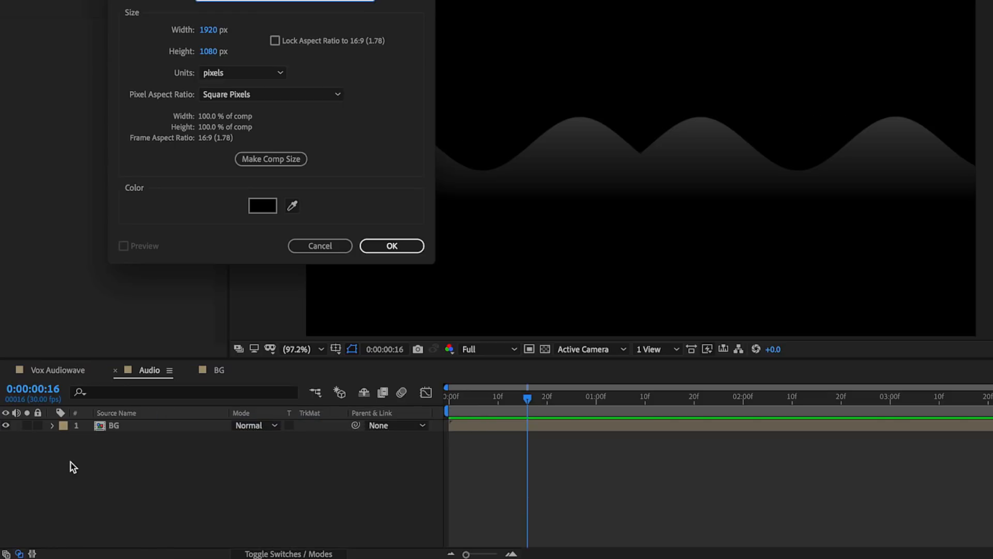
- Create a second black solid below BG with a Gradient Ramp ending in dark gray 1E1E1E
click(392, 246)
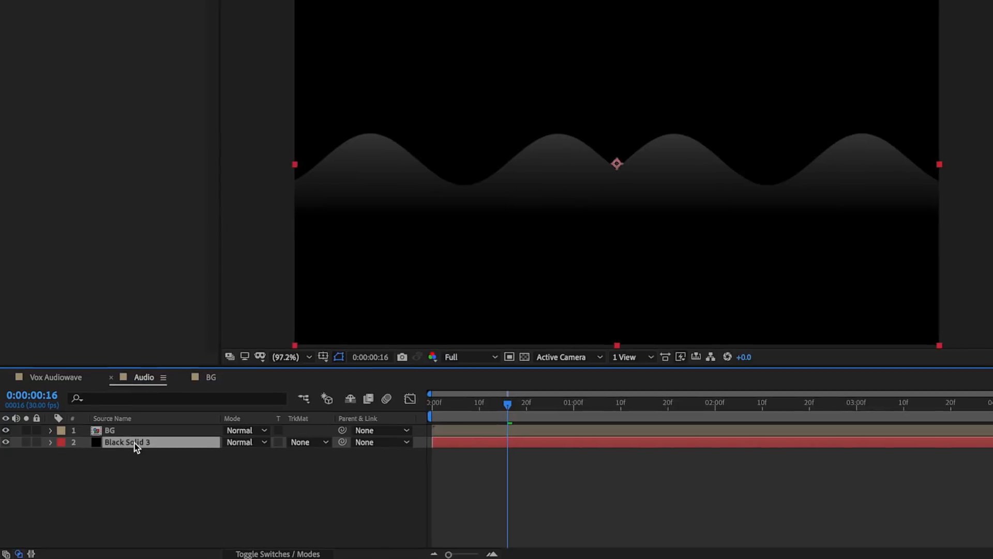
click(246, 5)
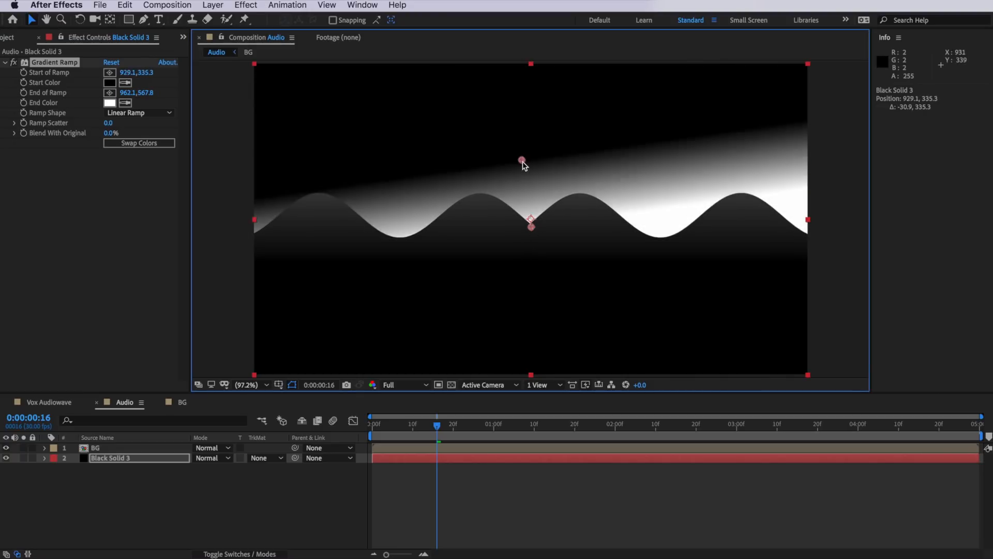
click(110, 103)
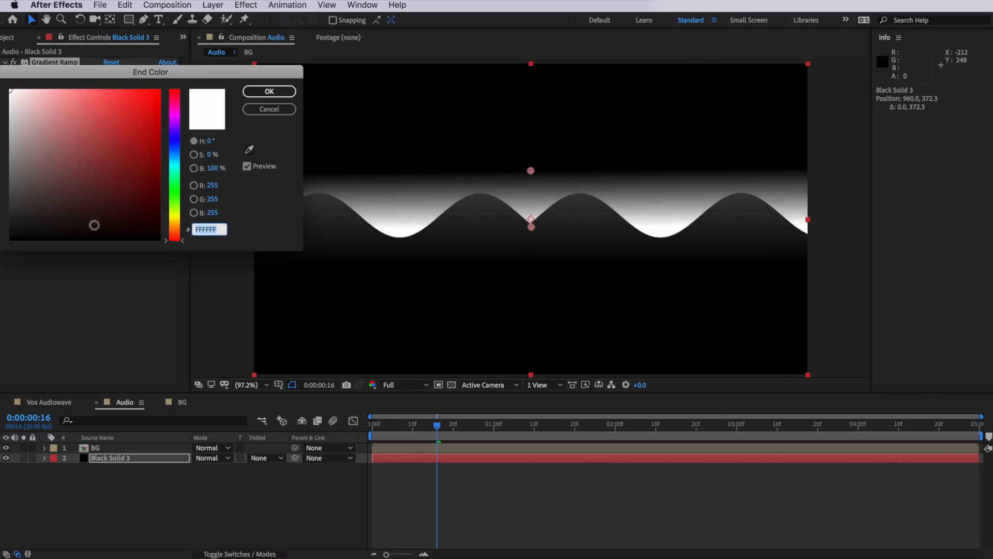
drag(95, 224, 9, 223)
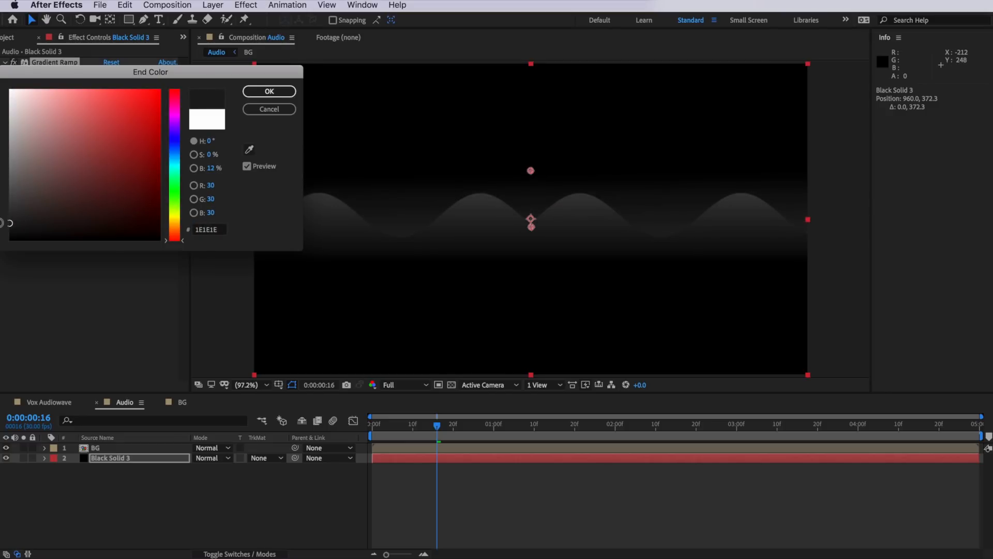
click(269, 91)
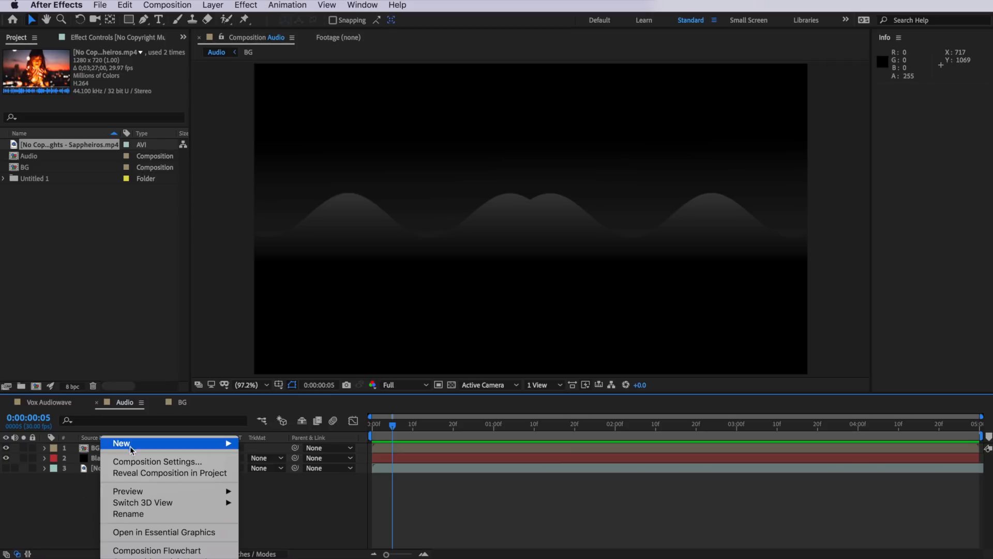
mouse_move(190, 443)
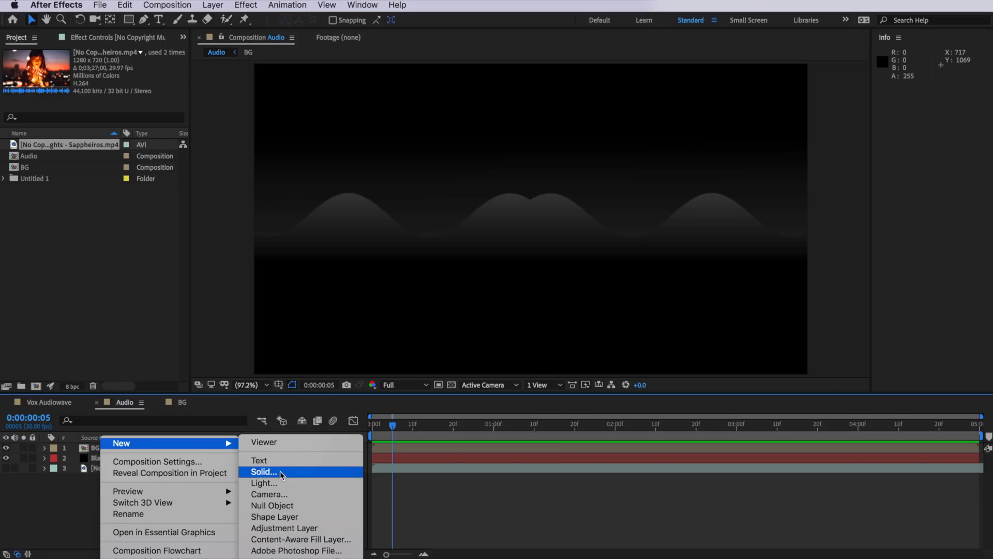
- Start a new solid layer from the Timeline's New menu
click(264, 472)
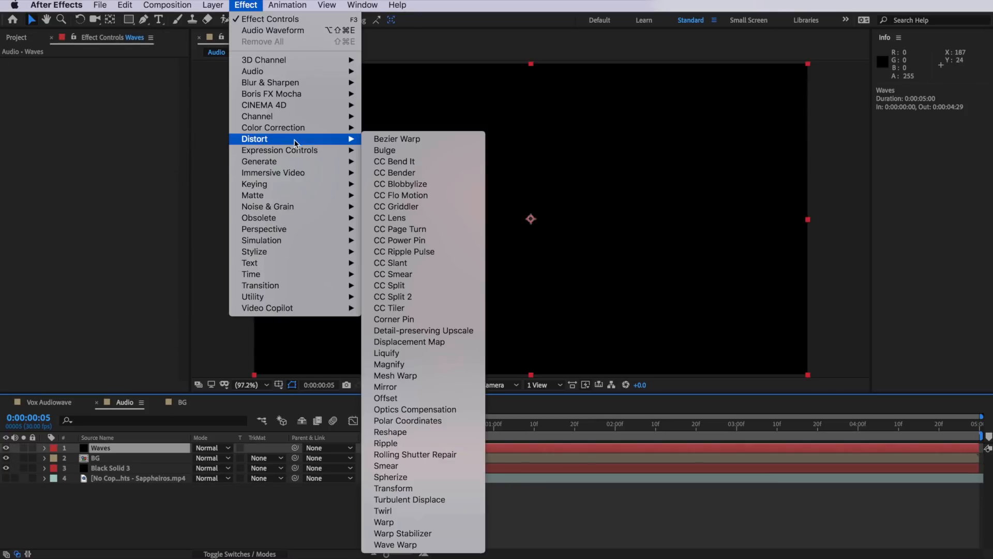
mouse_move(260, 161)
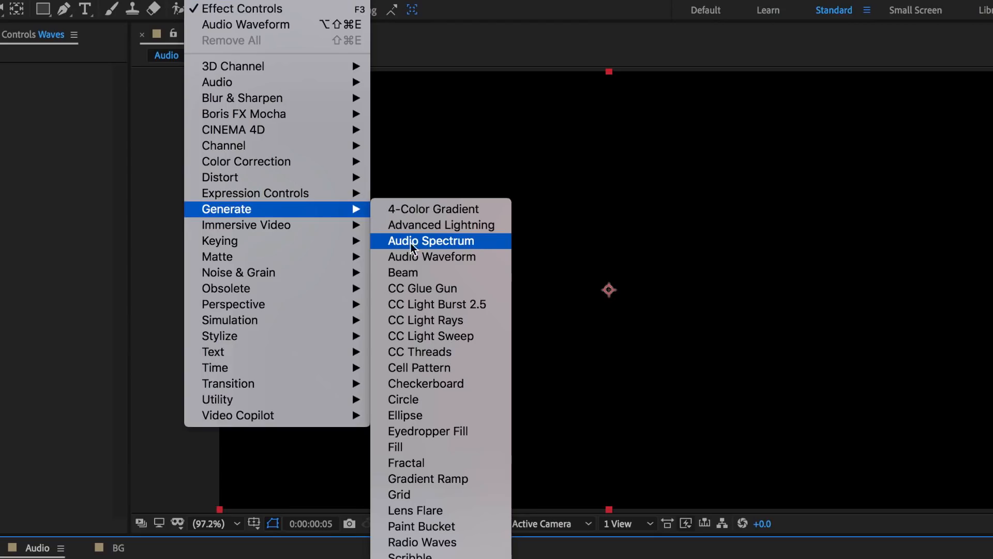
- Apply an Audio Spectrum to the Waves solid, driven by the music clip
click(431, 241)
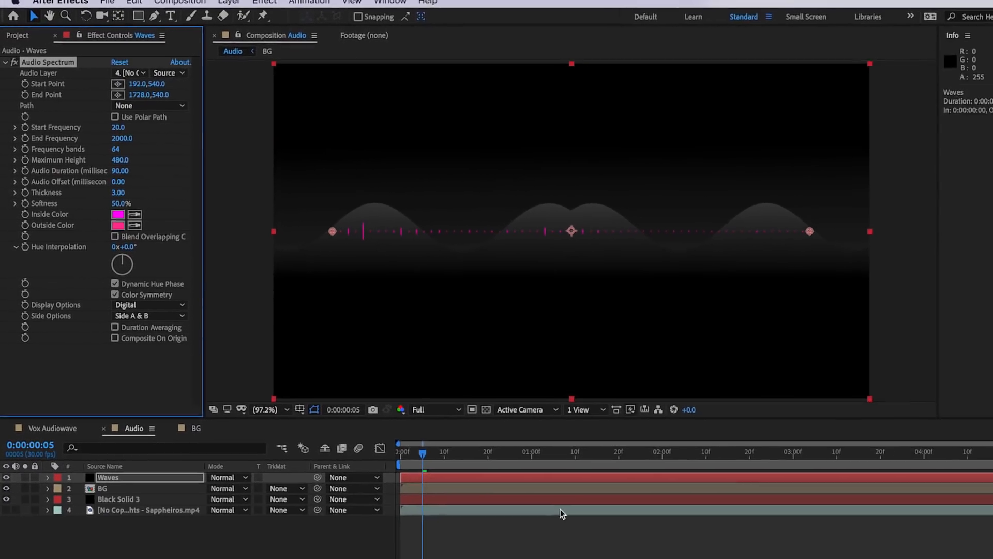
- Preview with the music and set the Waves spectrum to 32 frequency bands, 5280 maximum height
click(140, 509)
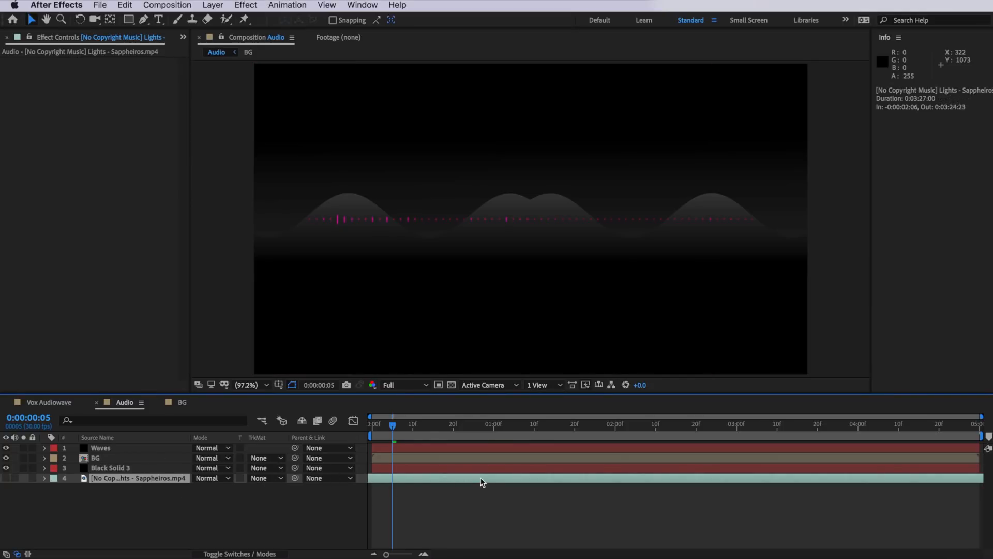
key(space)
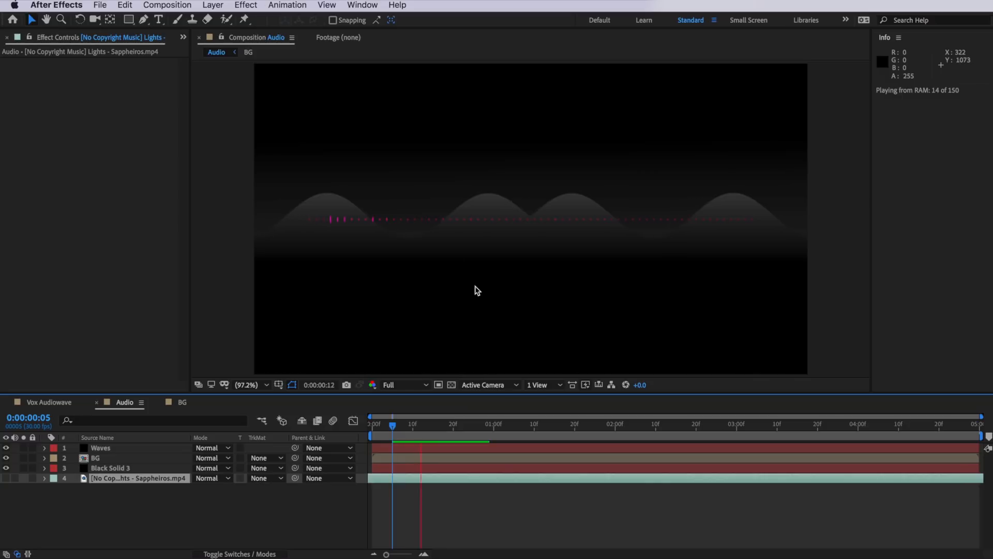
click(95, 457)
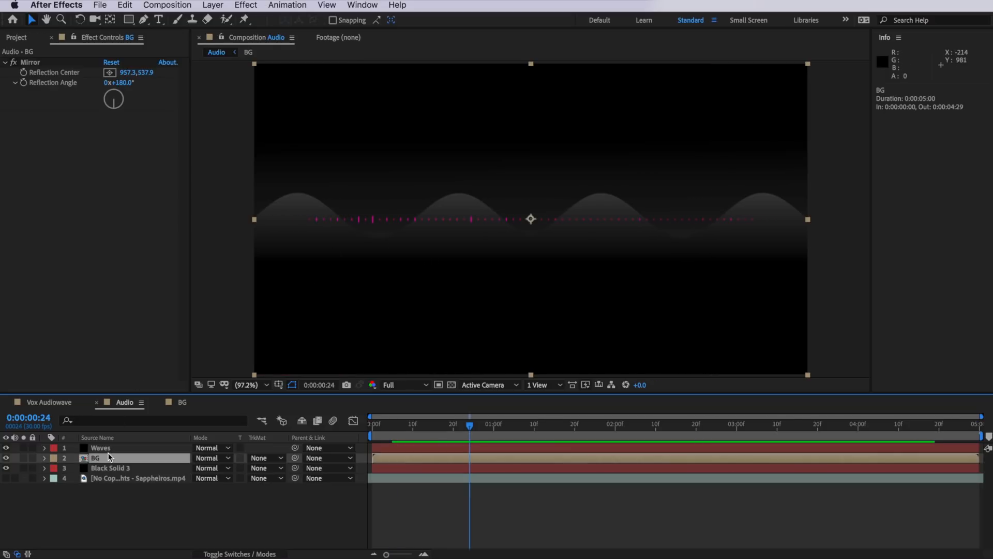
click(100, 448)
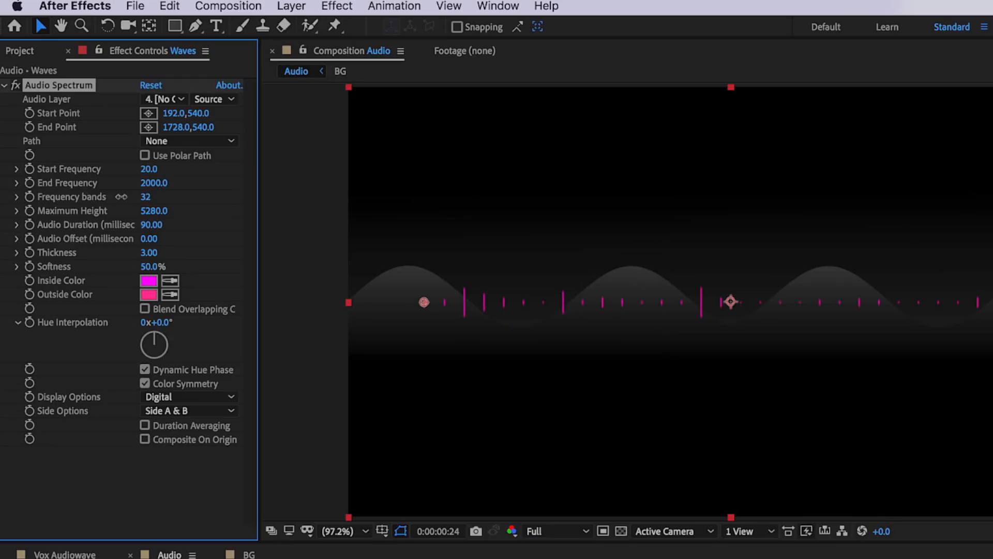
- Set the spectrum to end frequency 600, 36 bands, max height 4160, thickness 12, softness 0
click(145, 197)
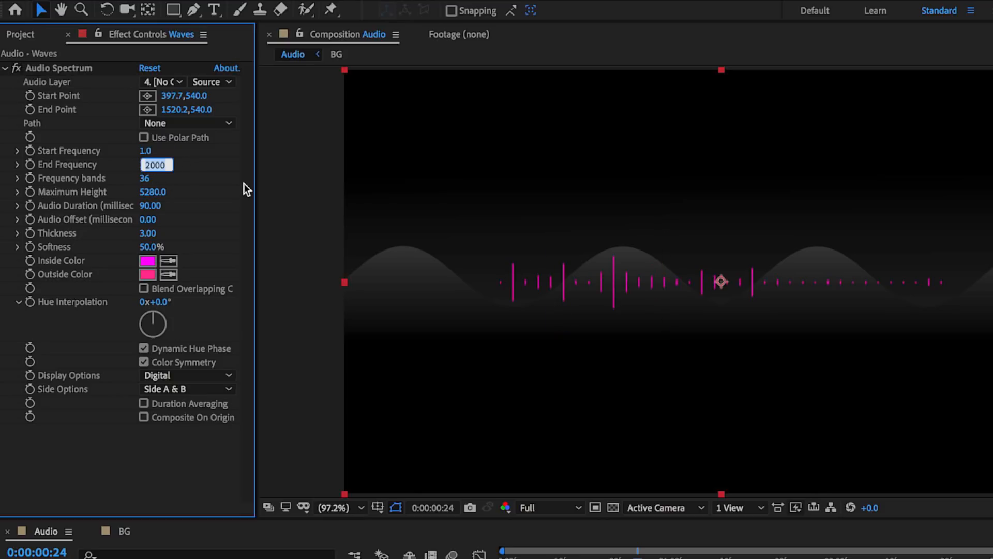
text(600.)
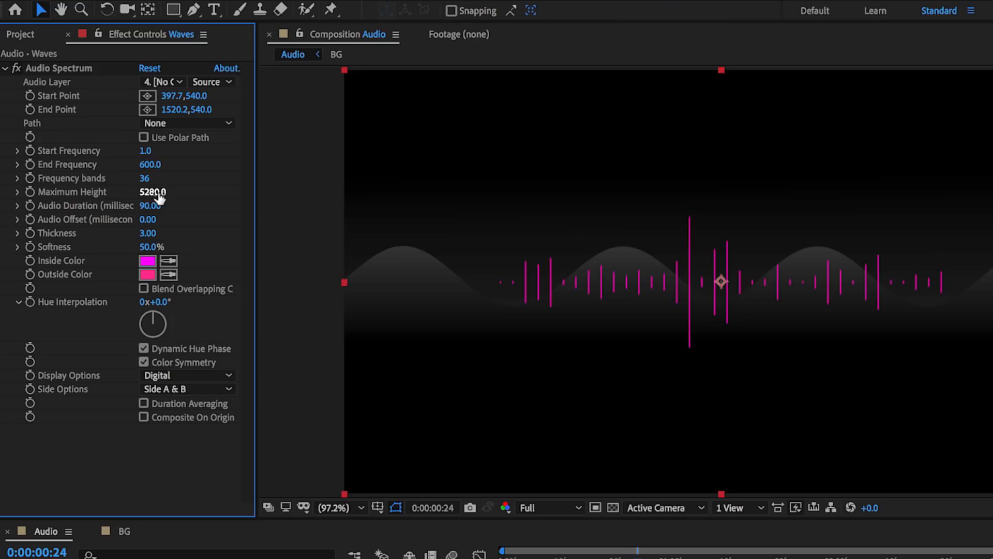
drag(153, 192, 149, 191)
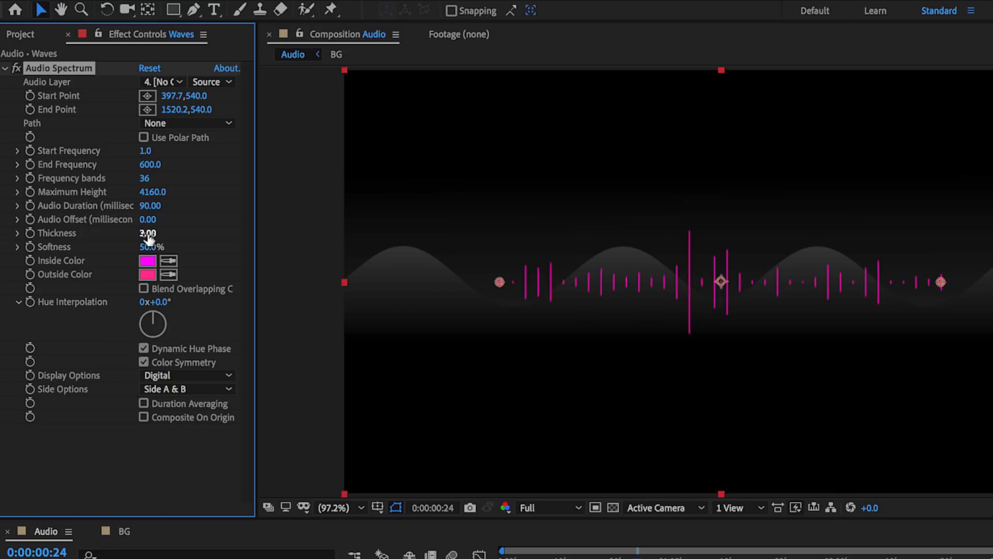
drag(150, 232, 151, 233)
text(12)
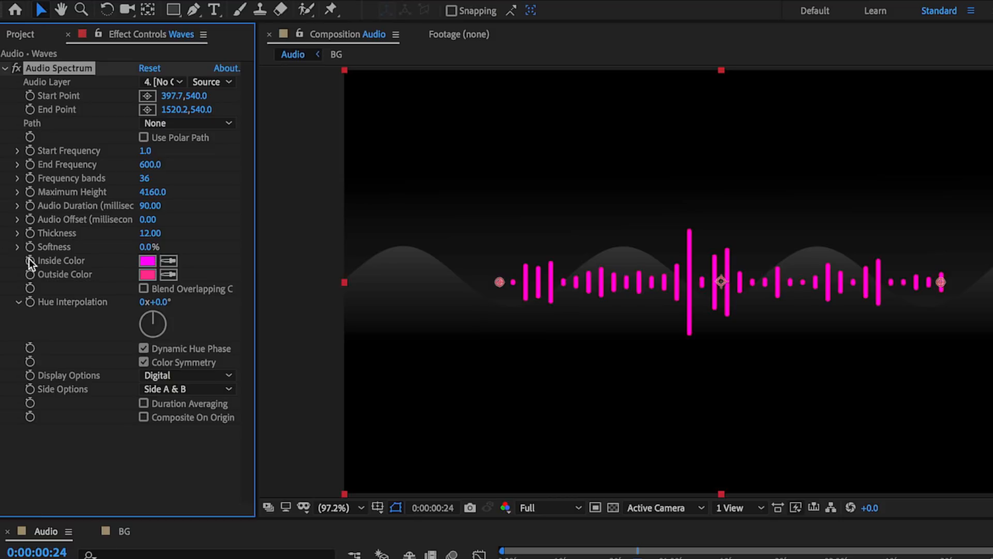
- Recolour the spectrum's inside and outside colours to lavender hex BEACDA
click(147, 261)
text(BEACDA)
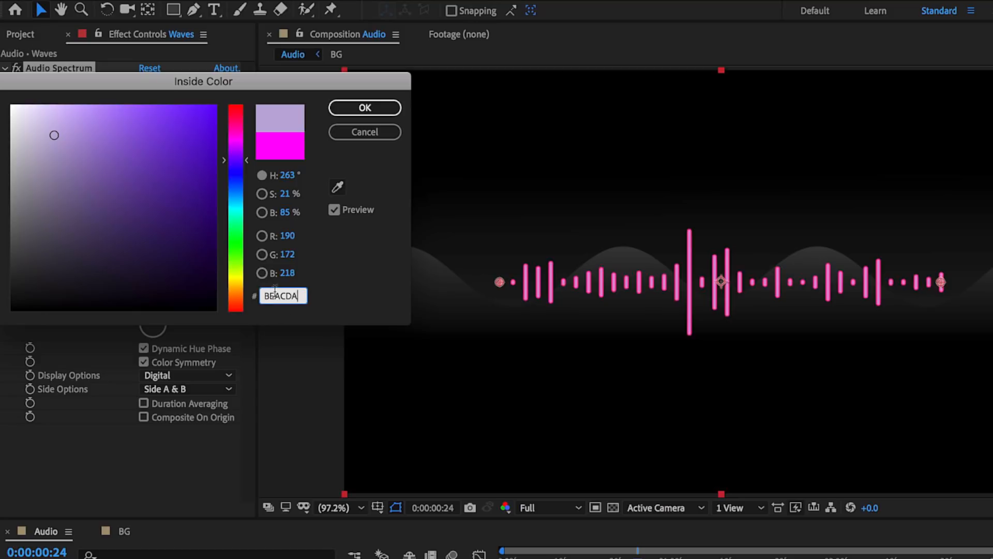
click(364, 107)
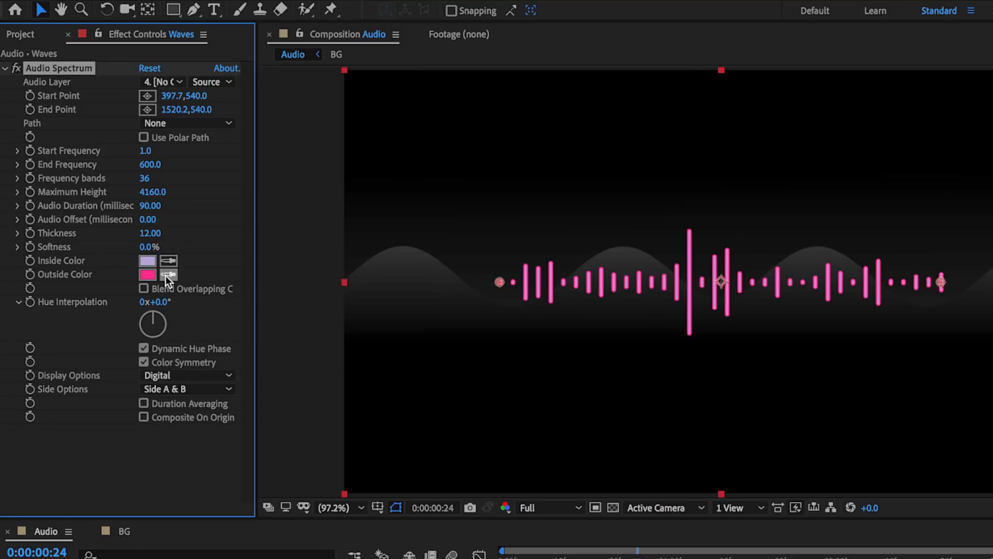
click(147, 273)
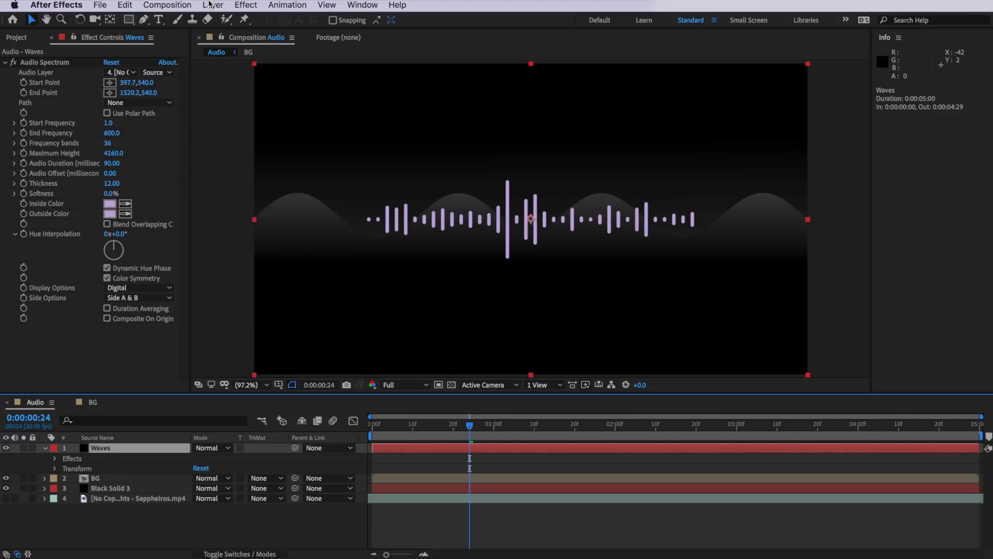
mouse_move(239, 6)
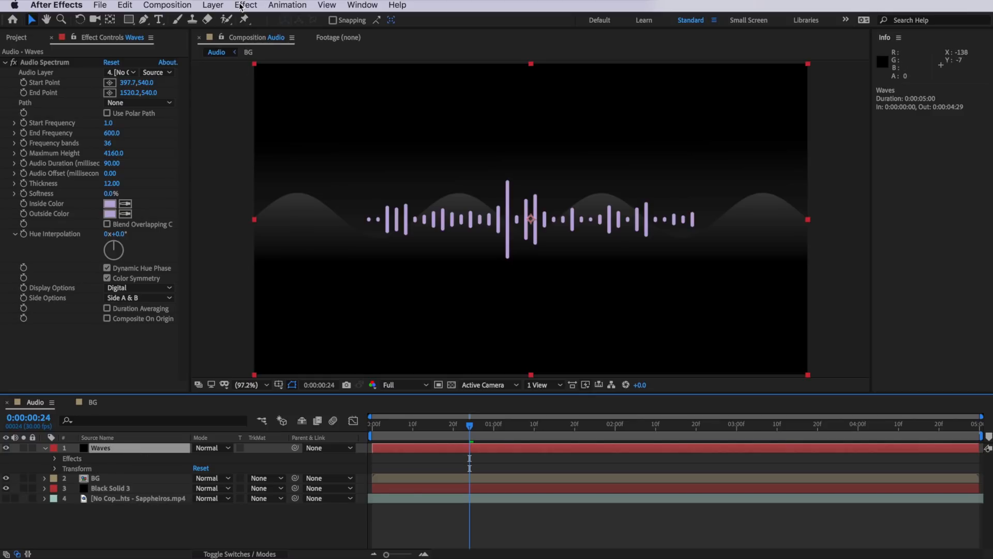
- Add an Inner Glow layer style to Waves with white colour and adjusted size
click(213, 5)
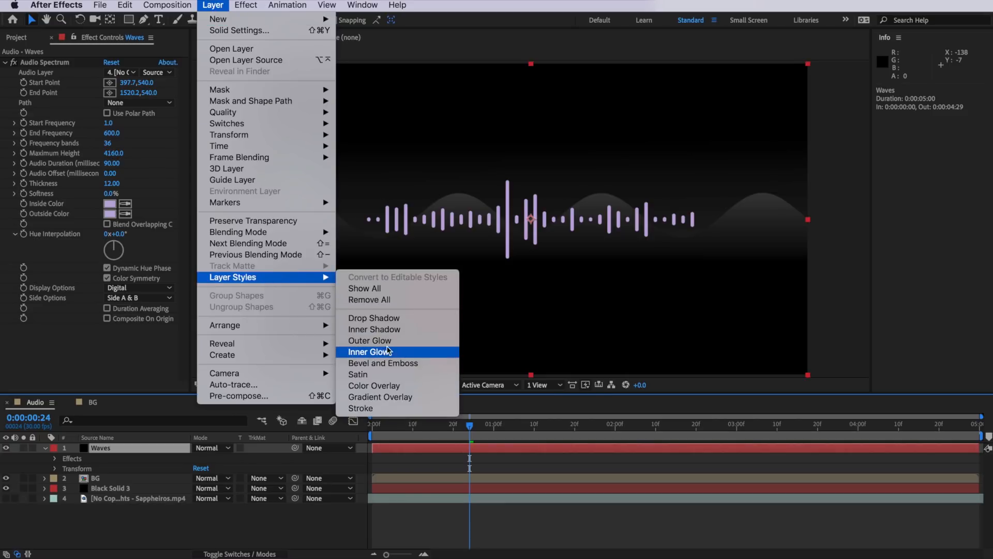
click(370, 352)
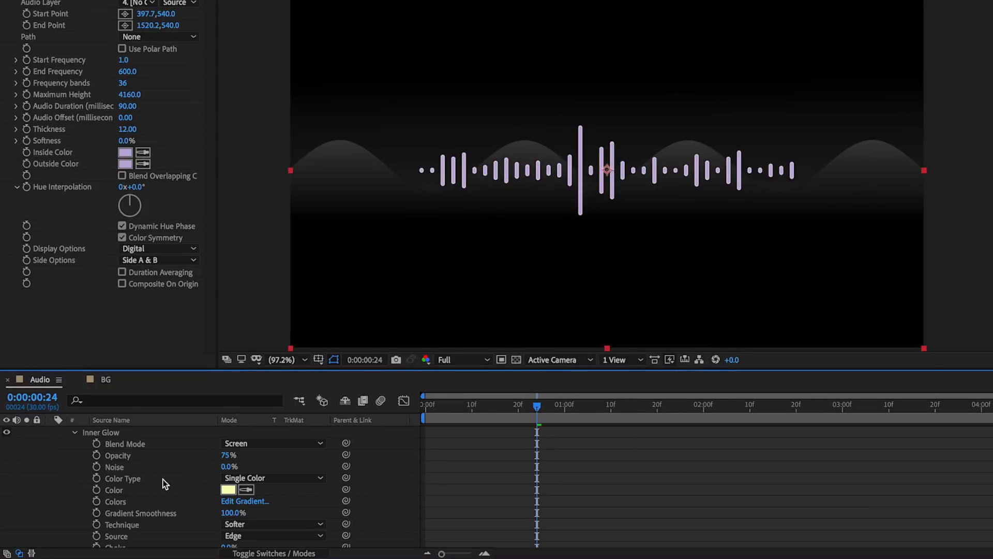
click(227, 489)
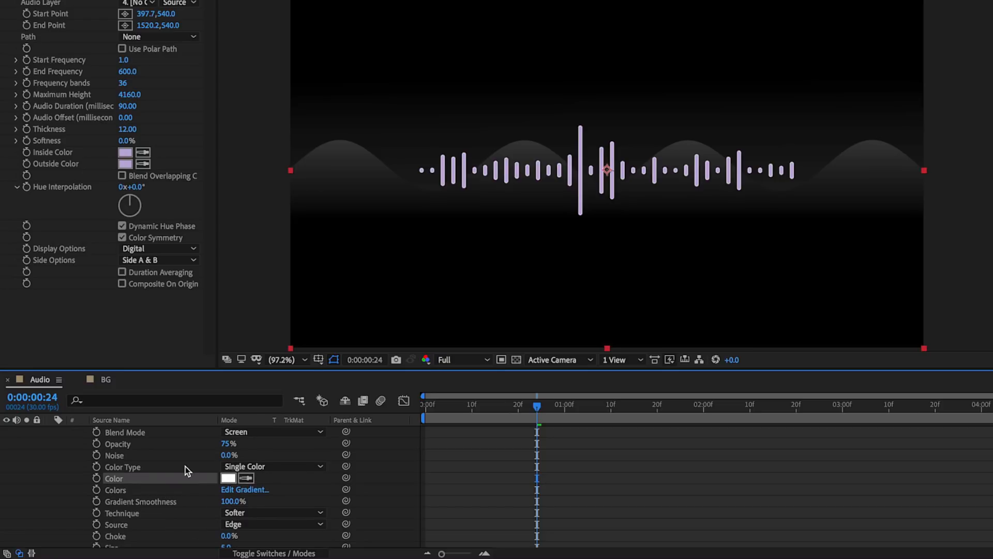
scroll(down, 3)
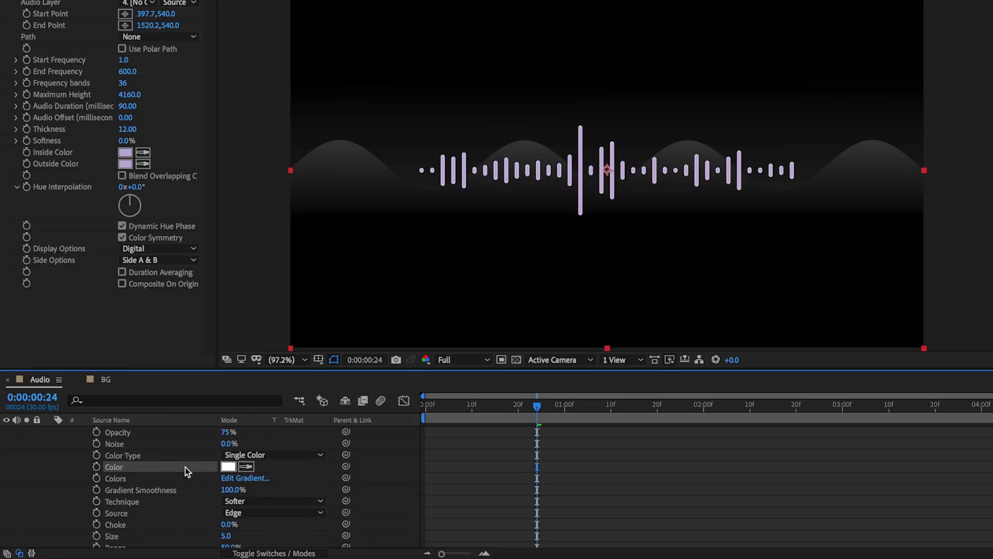
scroll(down, 3)
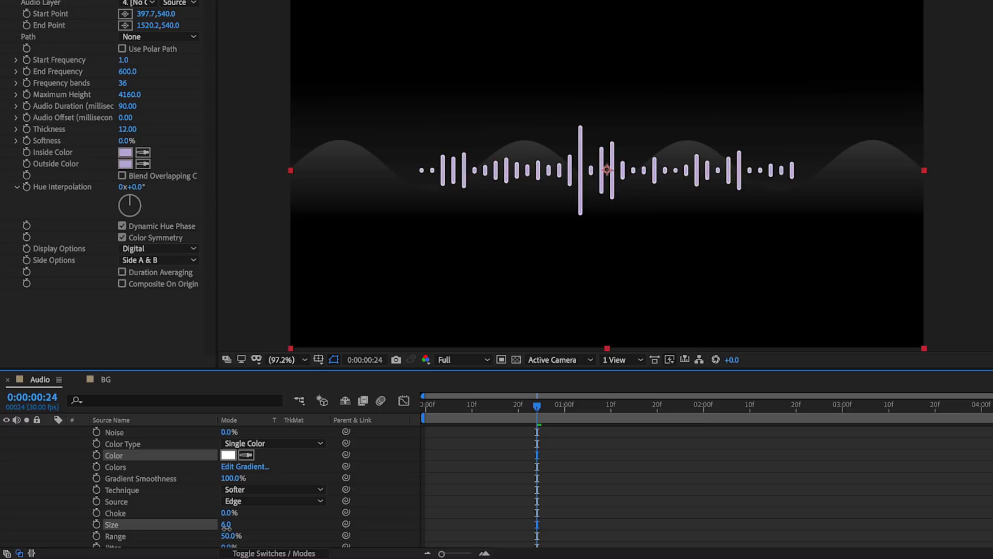
click(282, 359)
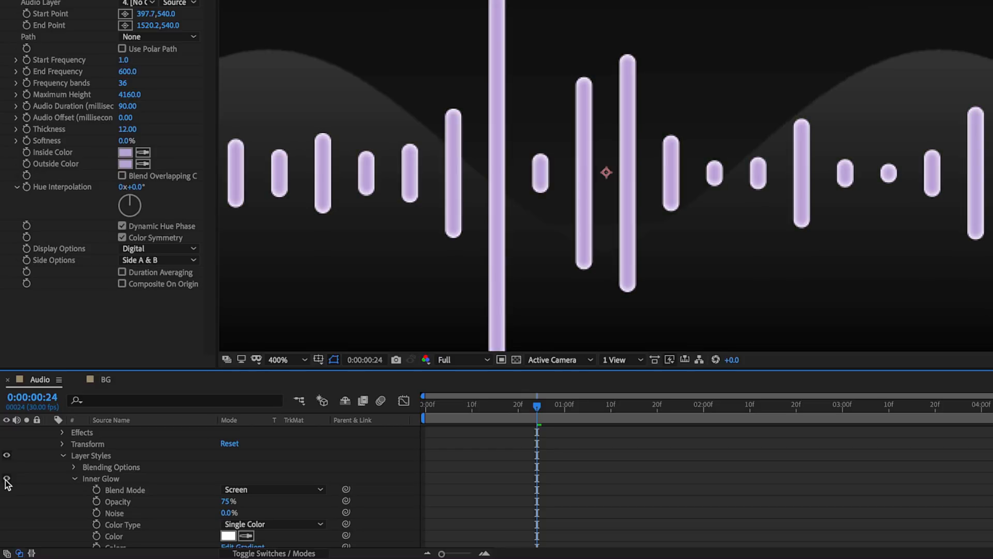
- Collapse the Waves layer properties and duplicate the layer with Ctrl+D
click(277, 359)
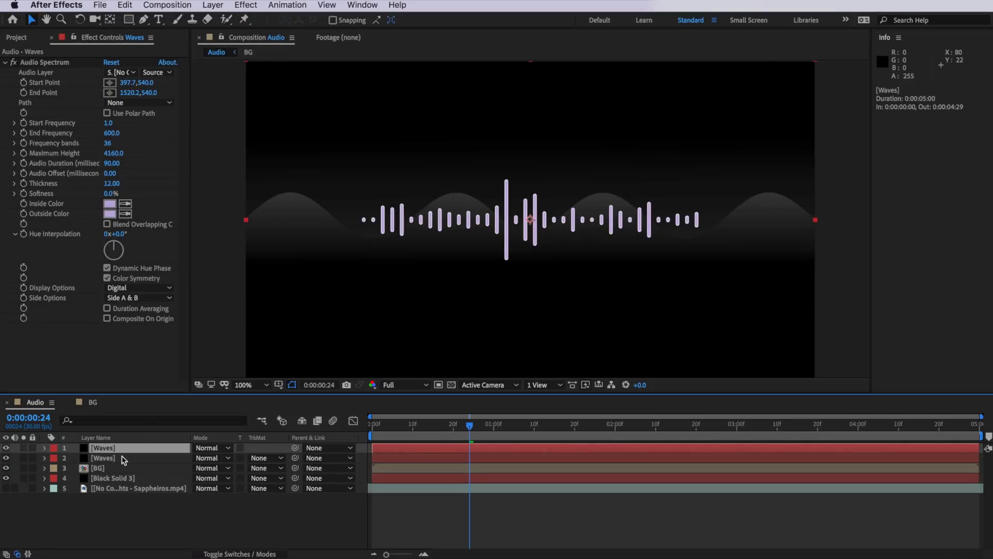
- Apply CC Radial Fast Blur to the second Waves copy for outward light beams
click(16, 37)
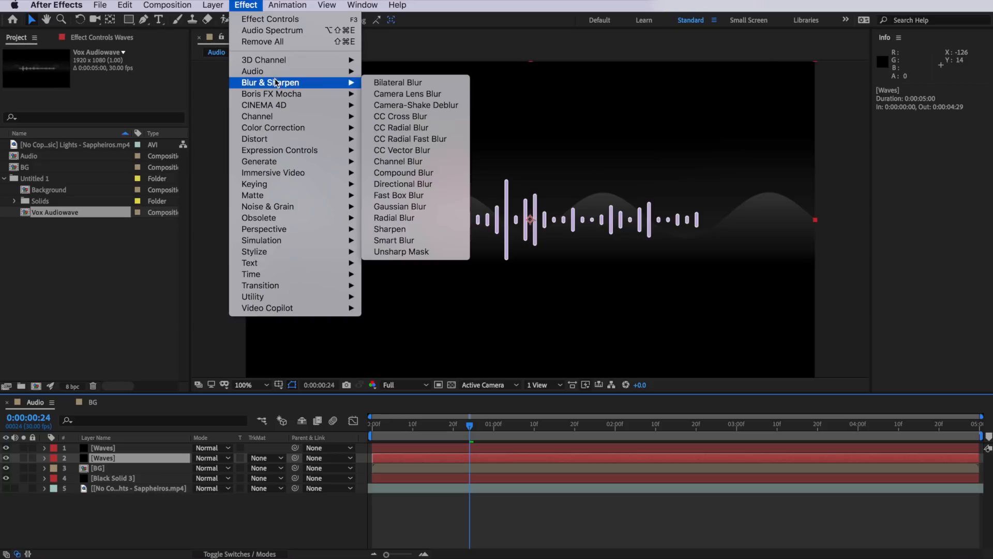
mouse_move(410, 138)
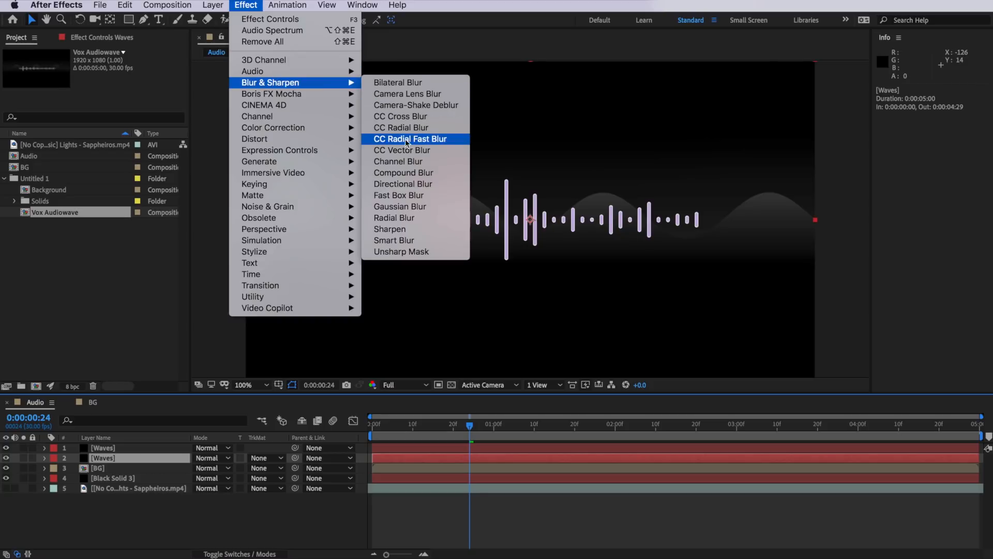
click(411, 139)
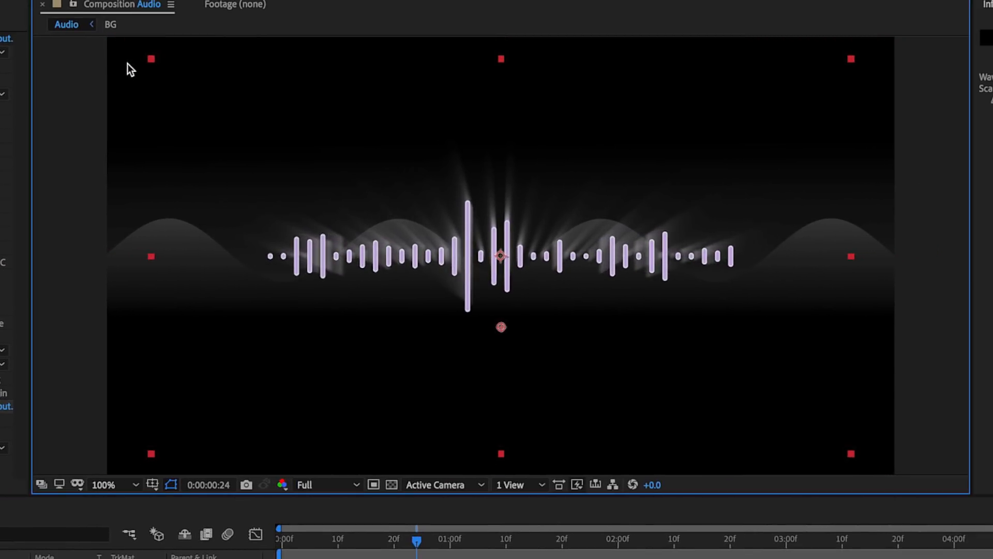
mouse_move(462, 112)
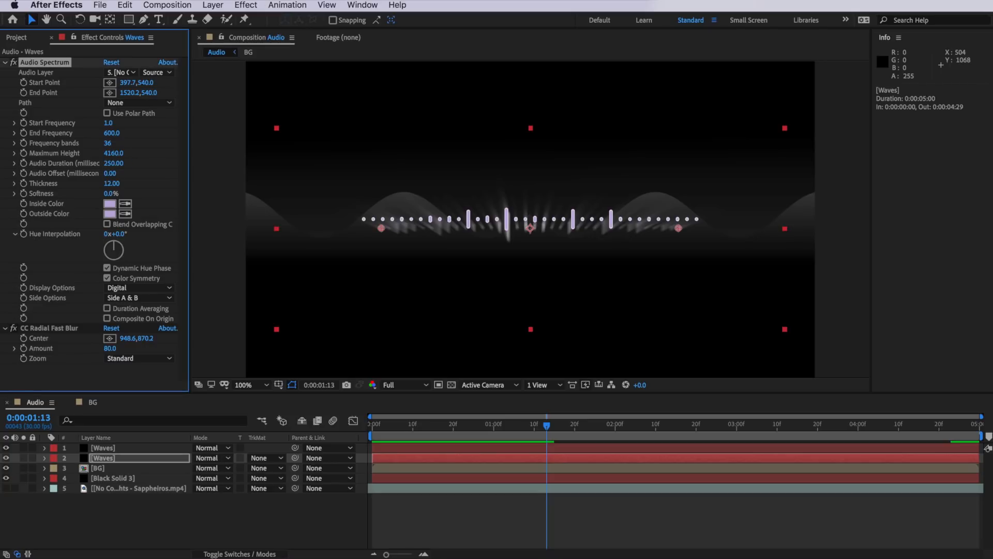
- Preview the glowing beamed spectrum animation with the spacebar
key(space)
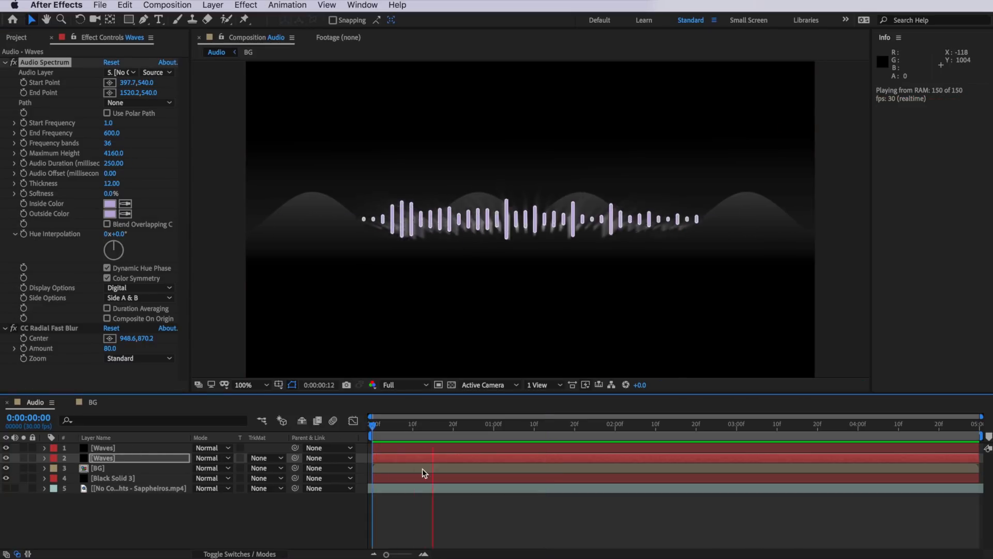